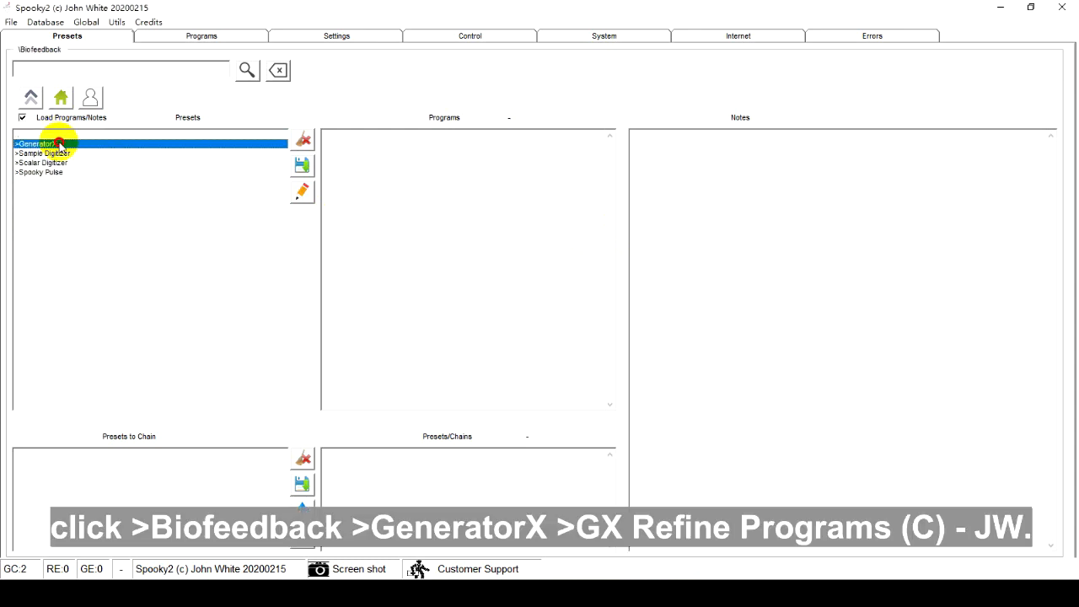
- Load the 'GX Refine Programs (C) - JW' preset from the GeneratorX biofeedback presets
double_click(42, 142)
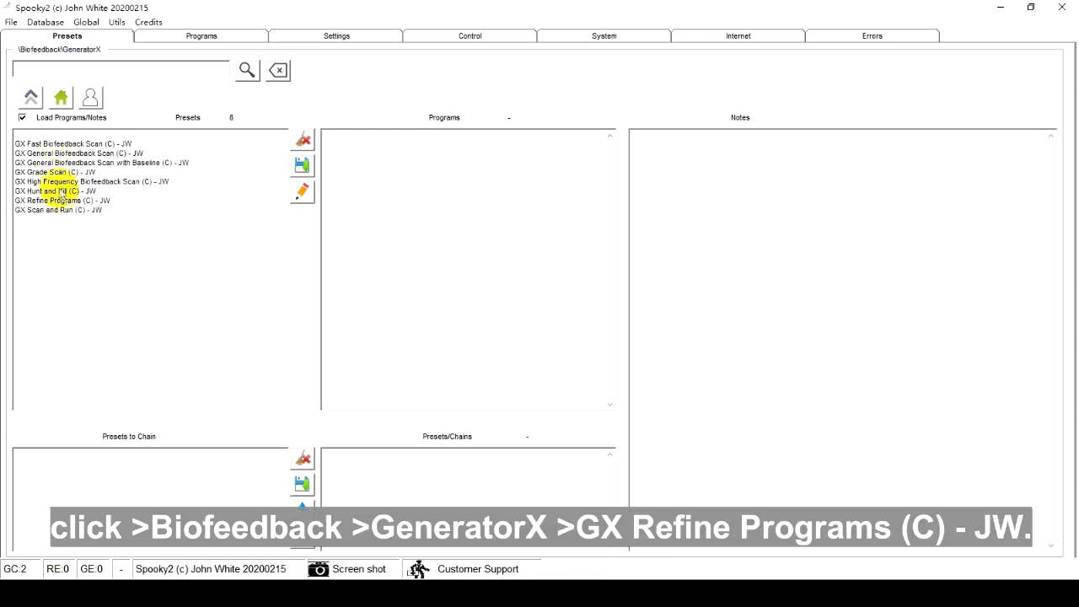
click(61, 202)
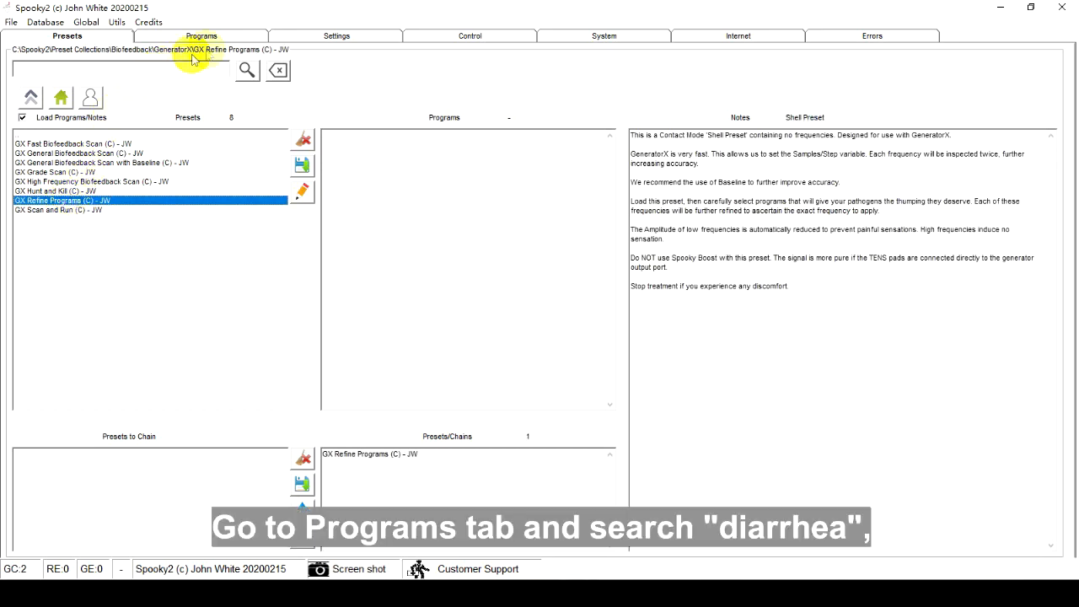
click(203, 38)
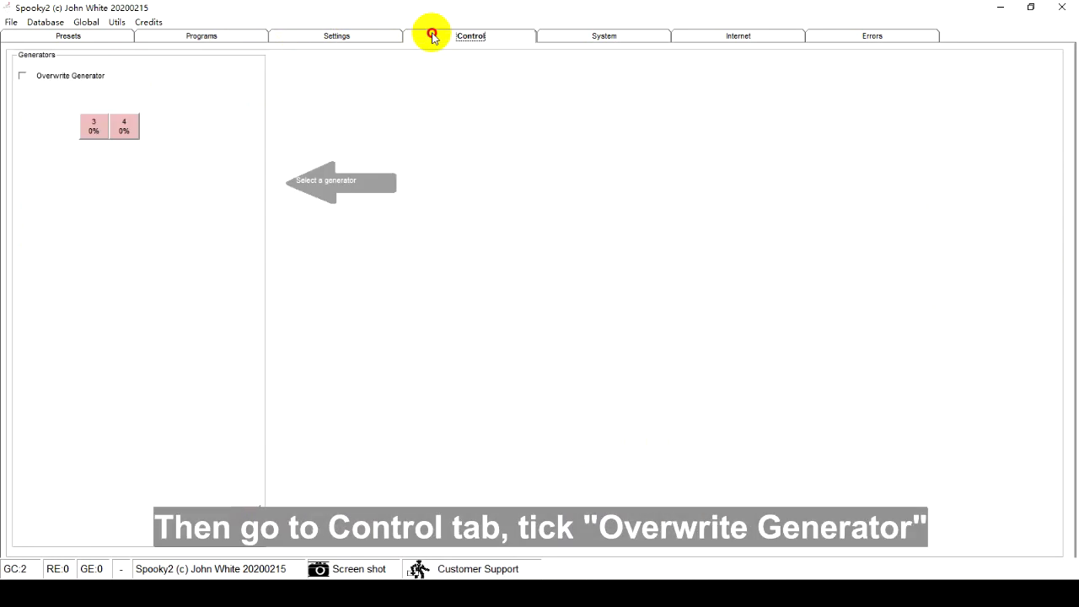
- With Overwrite Generator ticked, send the refine preset to generator 1 and start its scan
click(24, 76)
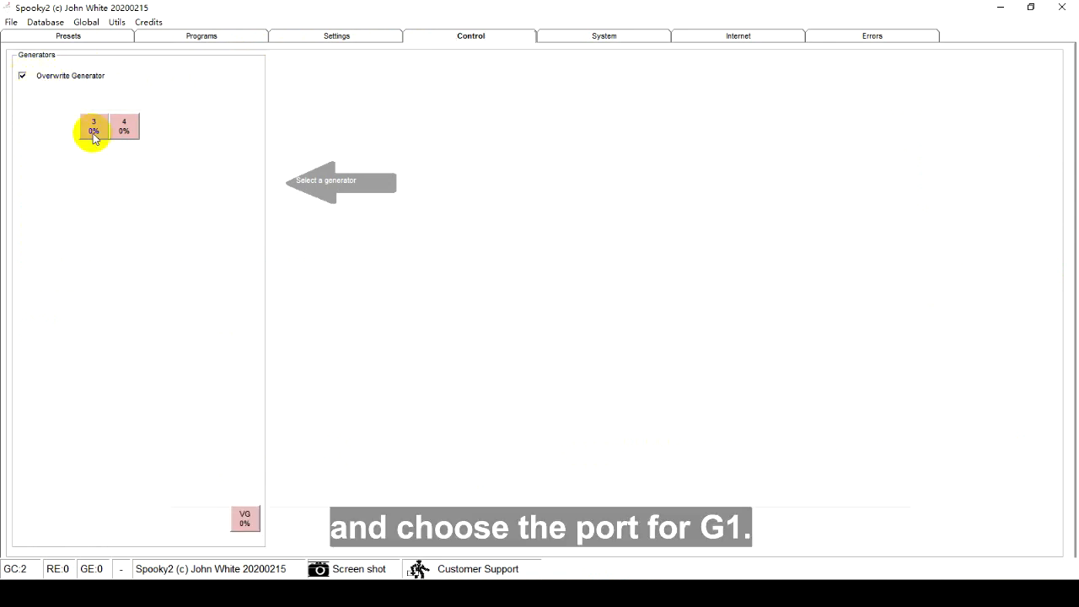
click(94, 126)
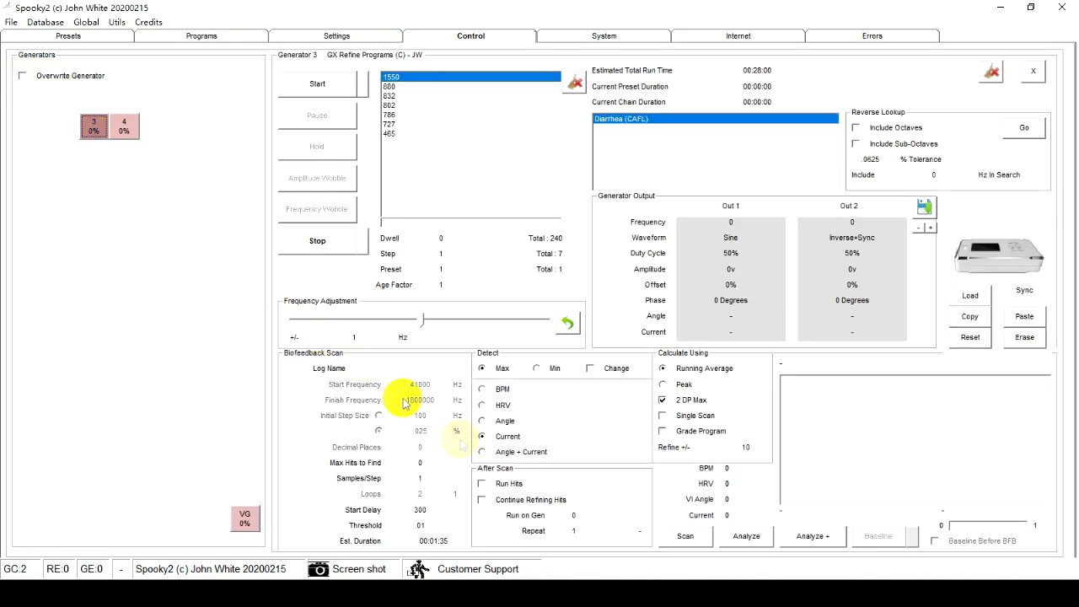
click(688, 537)
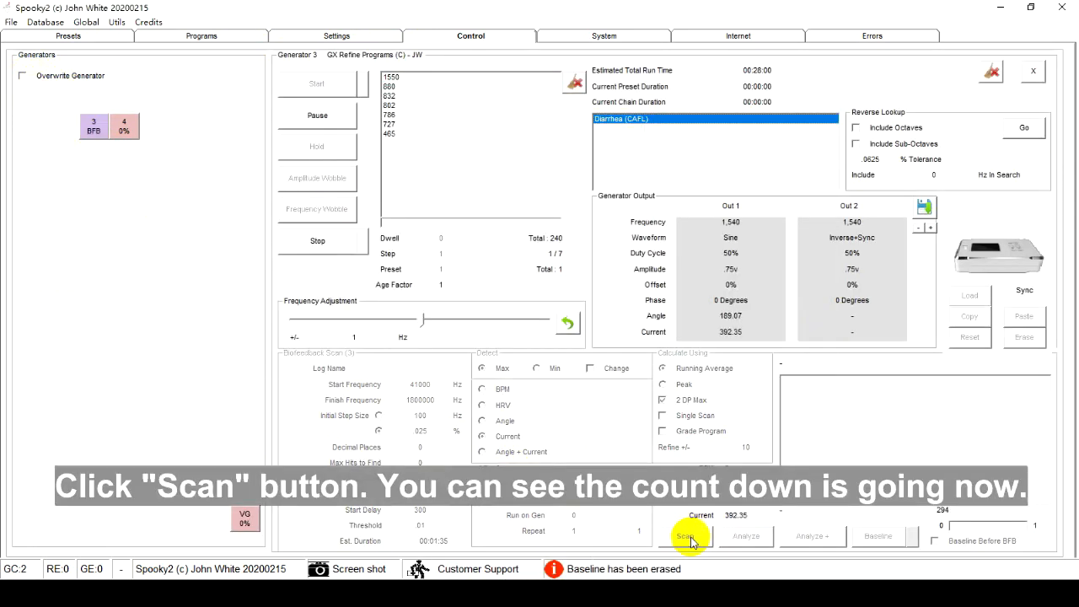
click(688, 536)
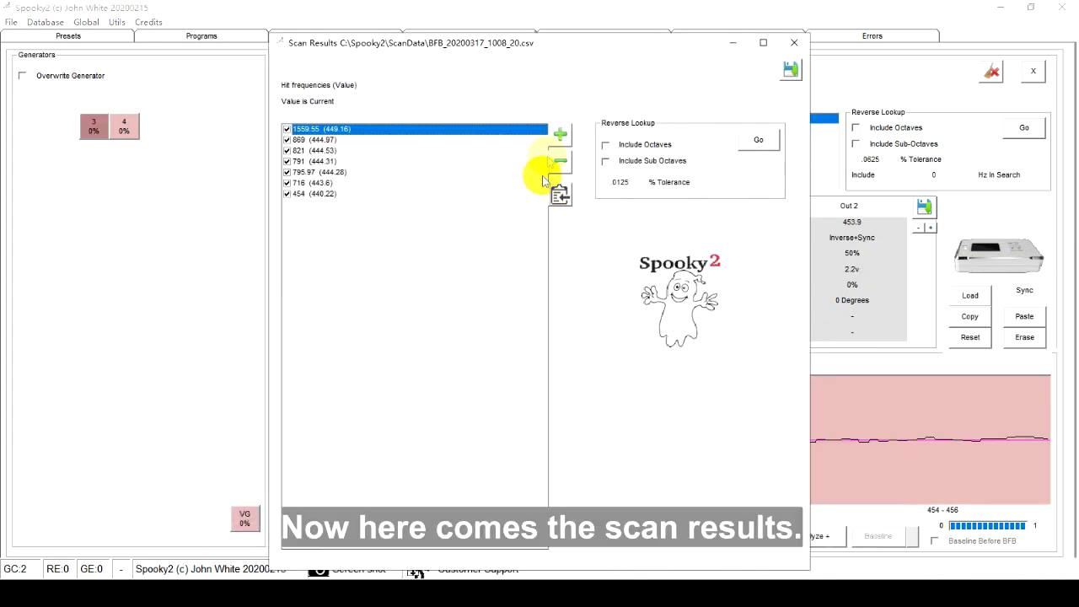
mouse_move(789, 69)
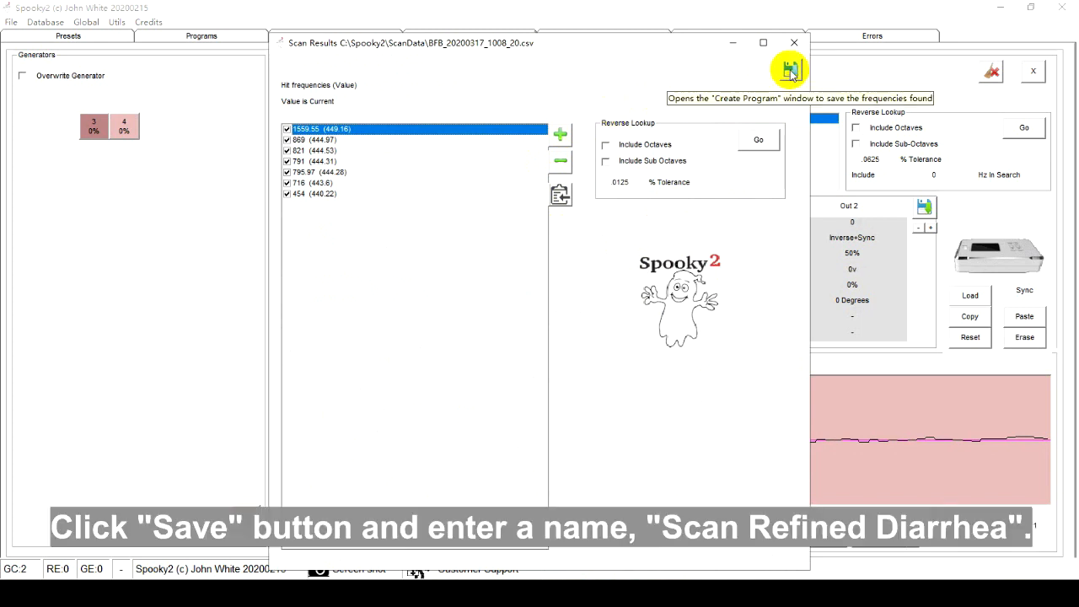
- Save the scan's hit frequencies as a new program named 'Scan Refined Diarrhea' and confirm
click(787, 70)
text(Scan Refined Diarrhea)
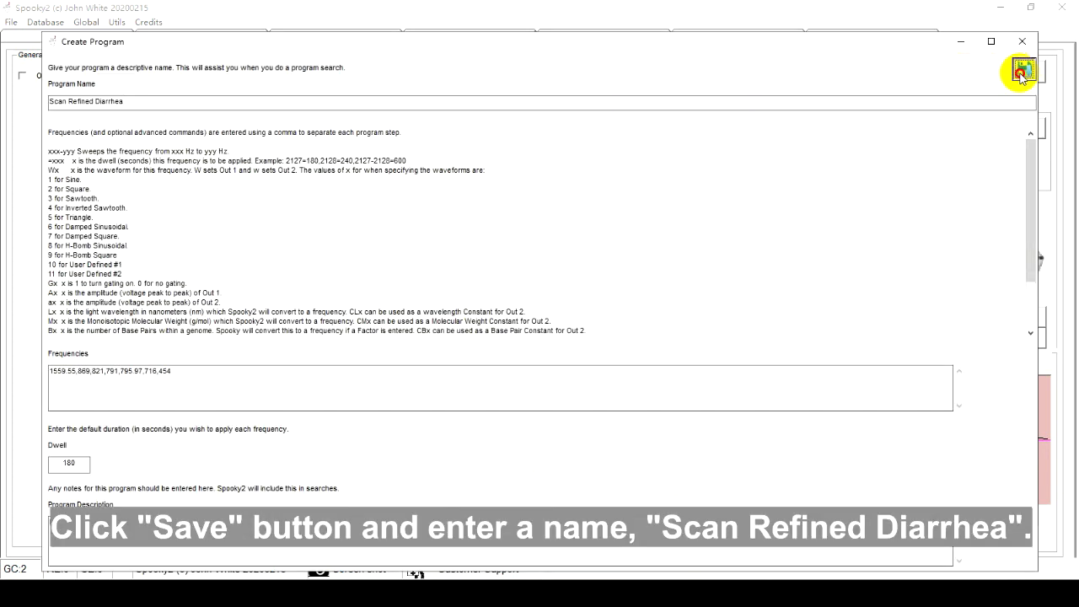
click(1022, 69)
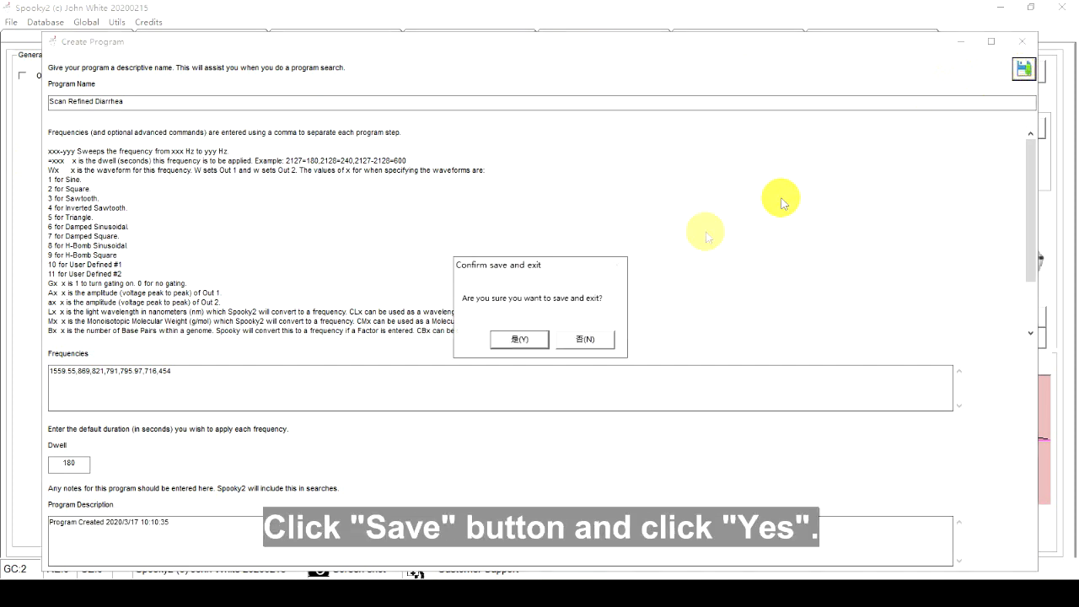
click(519, 339)
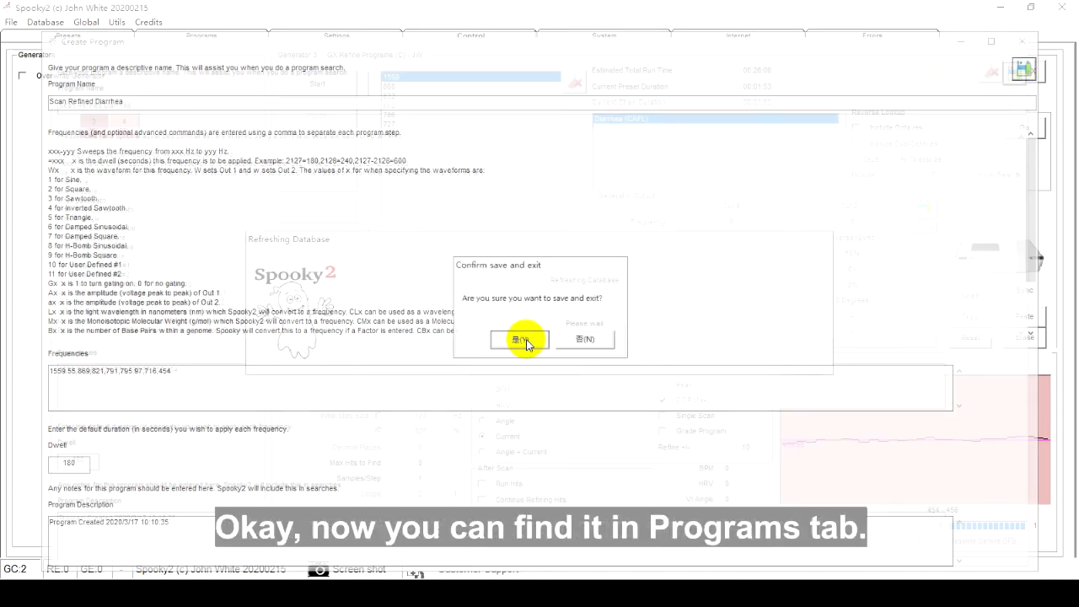
click(519, 340)
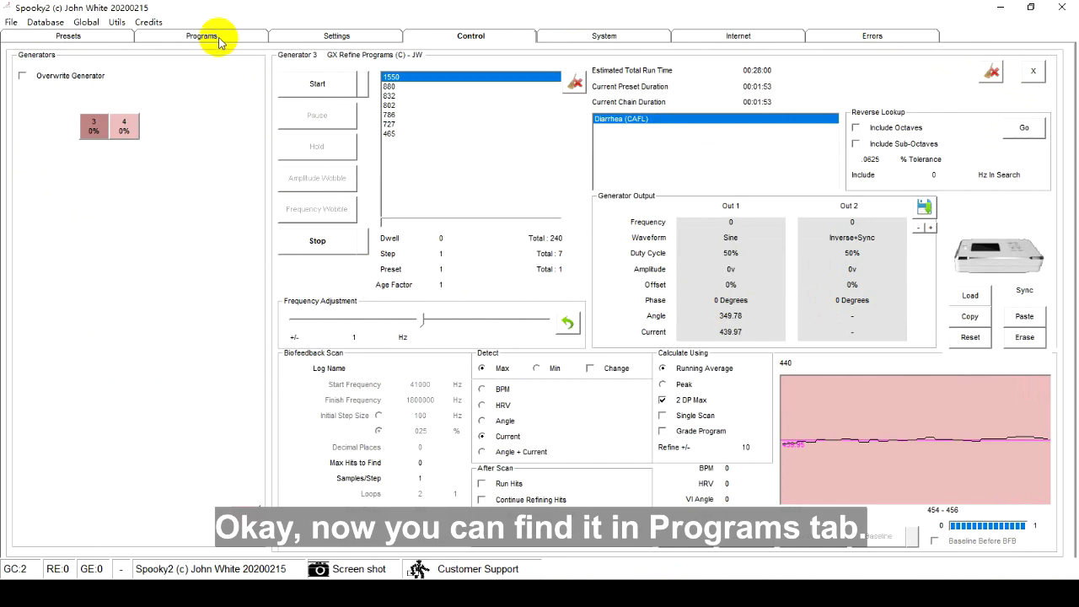
- Filter the program search to the BFB database and view the 'Scan Refined Diarrhea' program
click(199, 37)
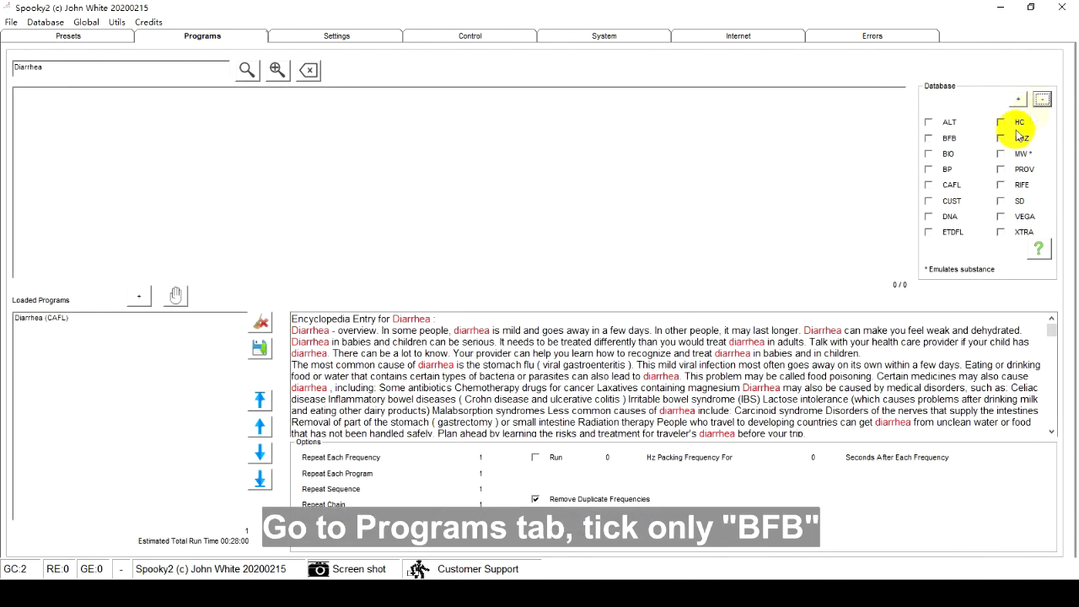
click(928, 139)
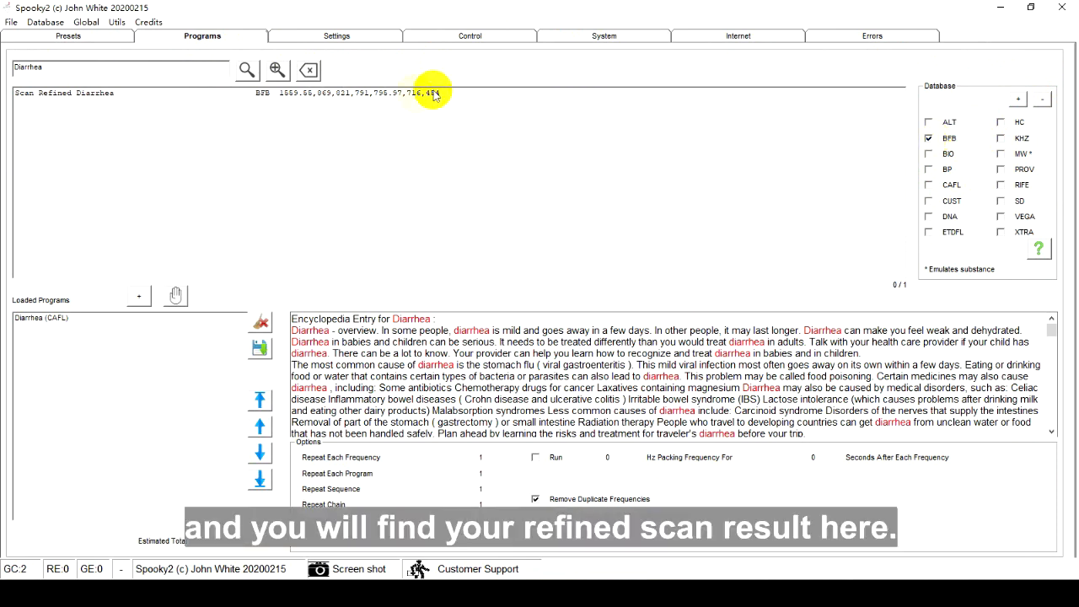
click(409, 93)
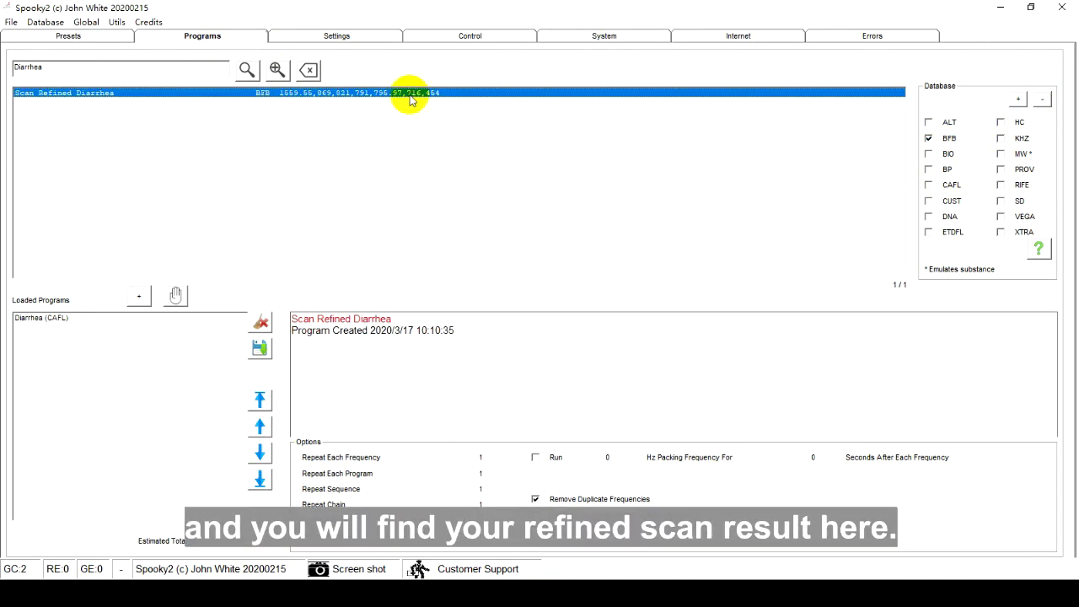